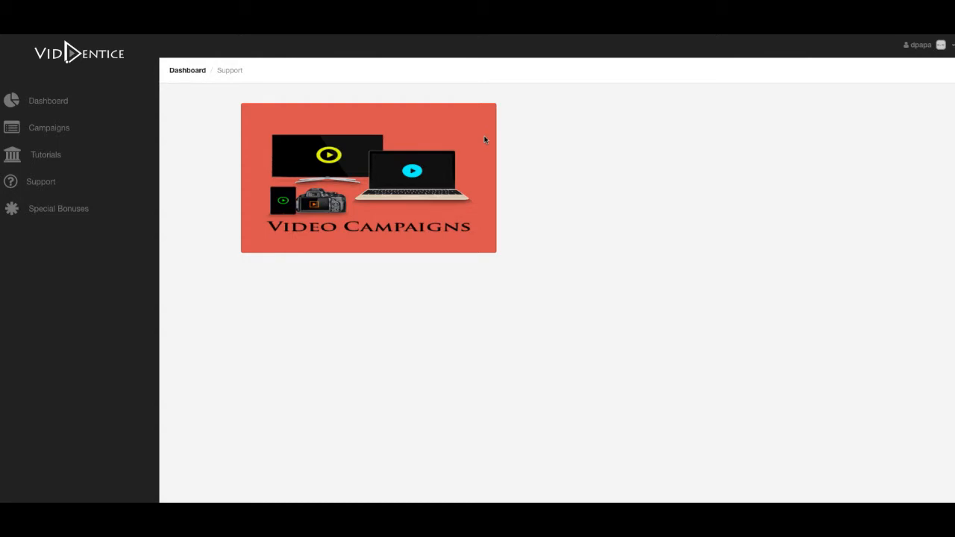
{"action": "mouse_move", "coordinate": [351, 85]}
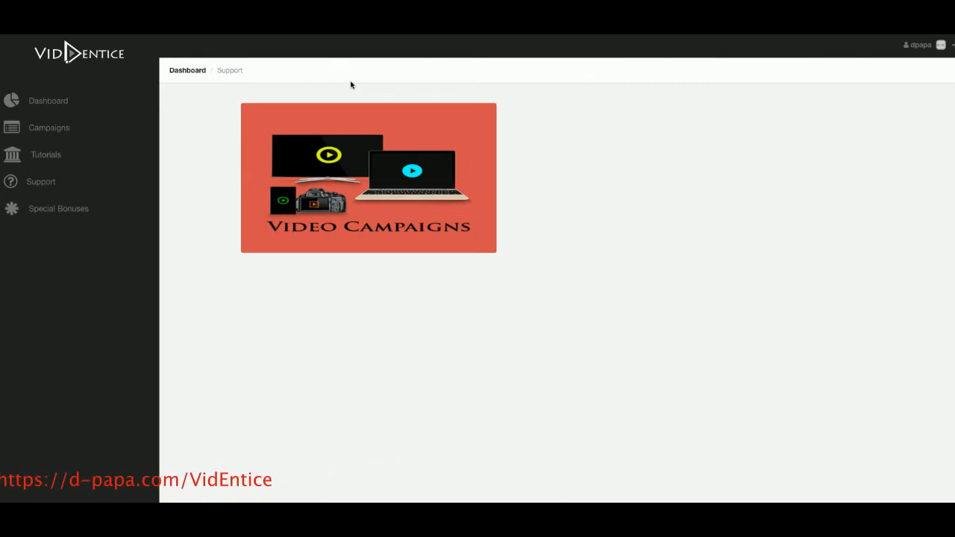
Open the Campaigns submenu in the Dashboard's left sidebar.
{"action": "left_click", "coordinate": [49, 127]}
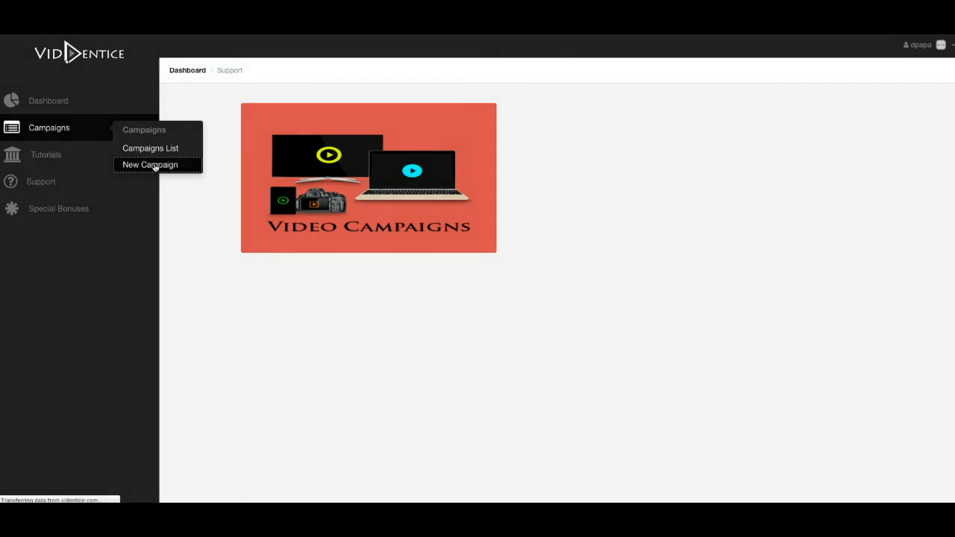
Begin a new campaign, trying the YouTube, Dailymotion and Vimeo video types and the Video URL field.
{"action": "left_click", "coordinate": [149, 164]}
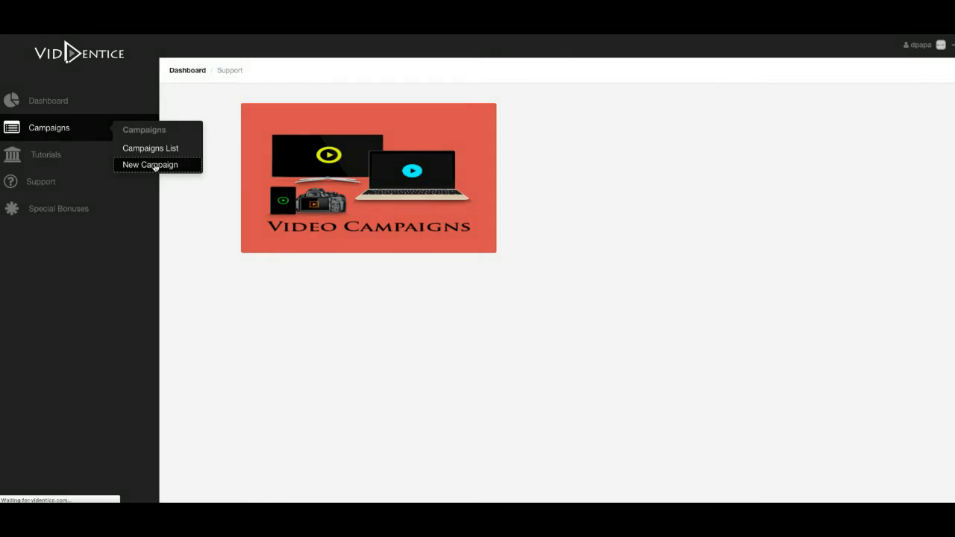
{"action": "left_click", "coordinate": [149, 164]}
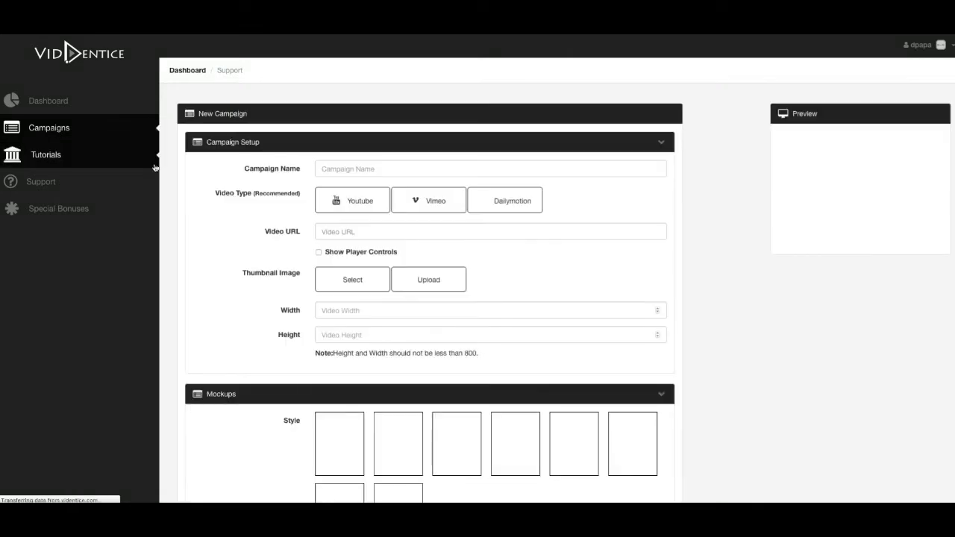
{"action": "left_click", "coordinate": [352, 200]}
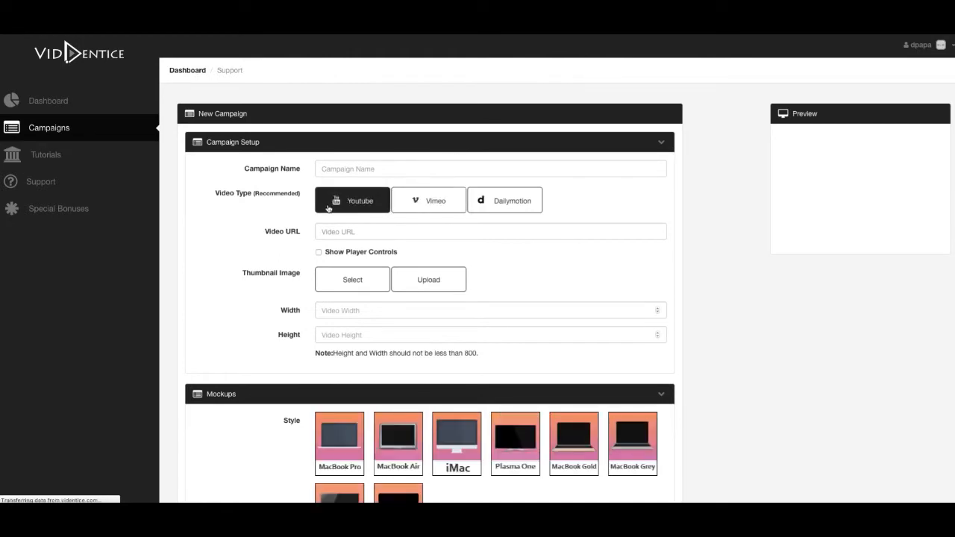
{"action": "left_click", "coordinate": [428, 200]}
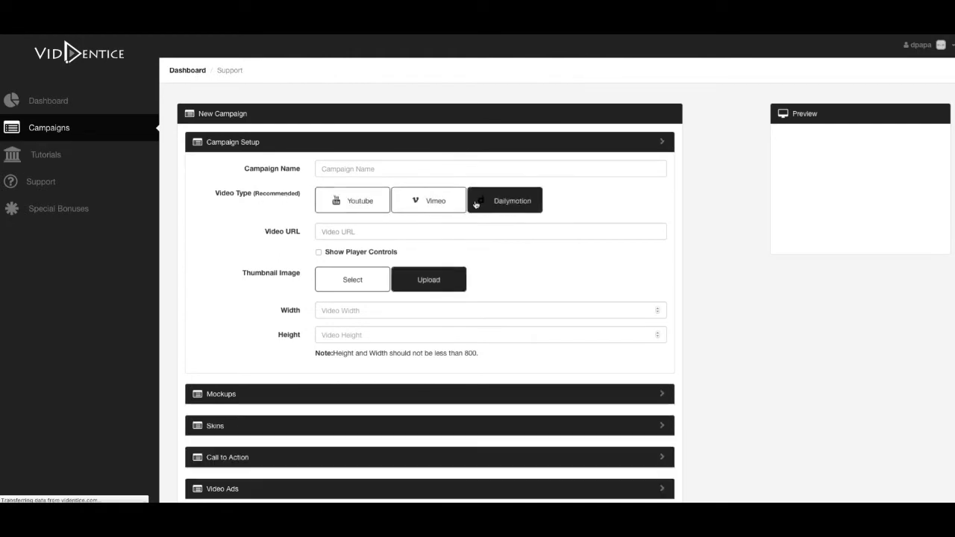
{"action": "left_click", "coordinate": [428, 199]}
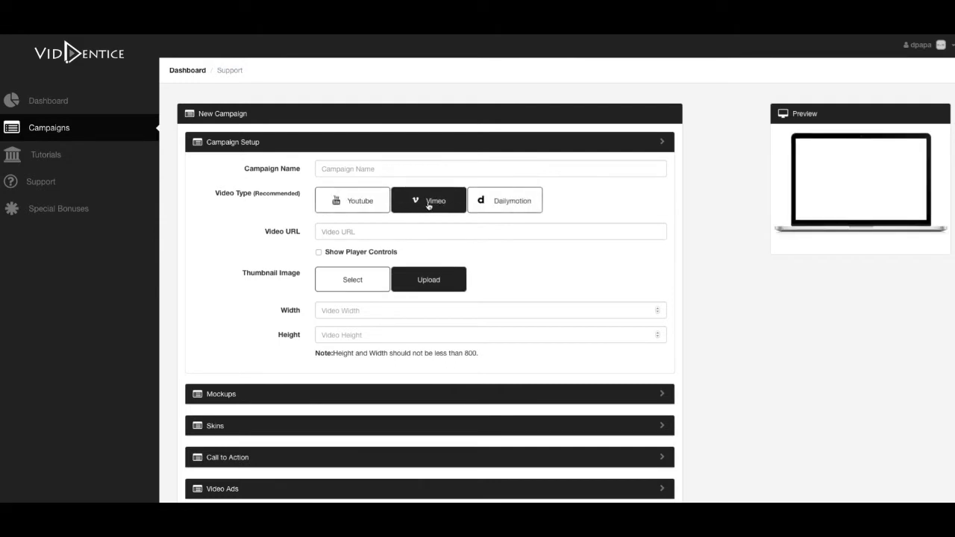
{"action": "left_click", "coordinate": [491, 232]}
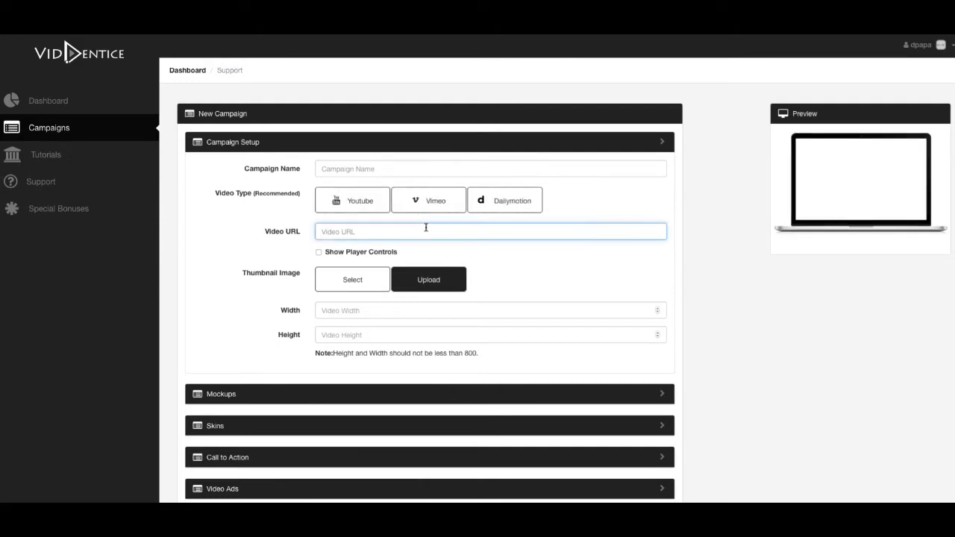
{"action": "scroll", "scroll_direction": "down", "scroll_amount": 3}
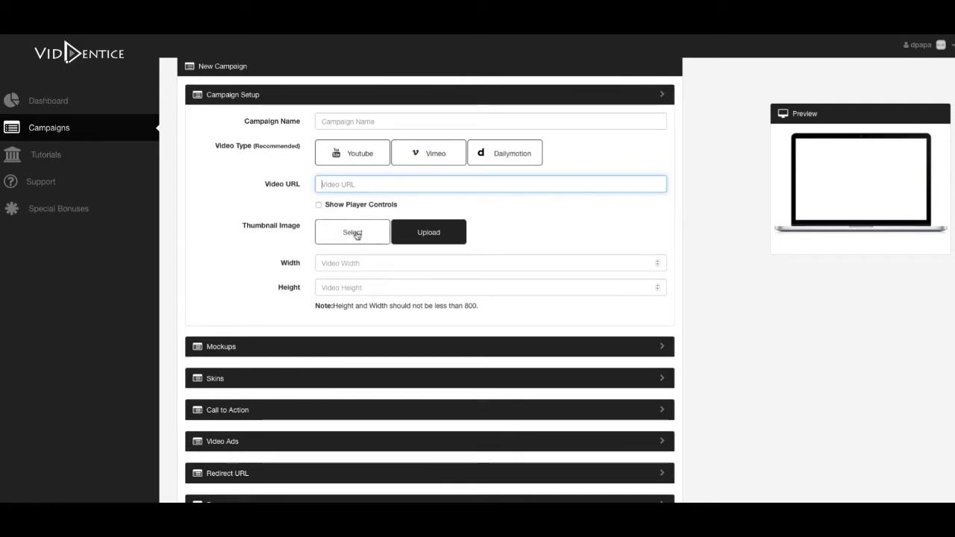
Preview the Play Buttons thumbnail options, close them, and scroll down to Facebook Page Info.
{"action": "left_click", "coordinate": [351, 232]}
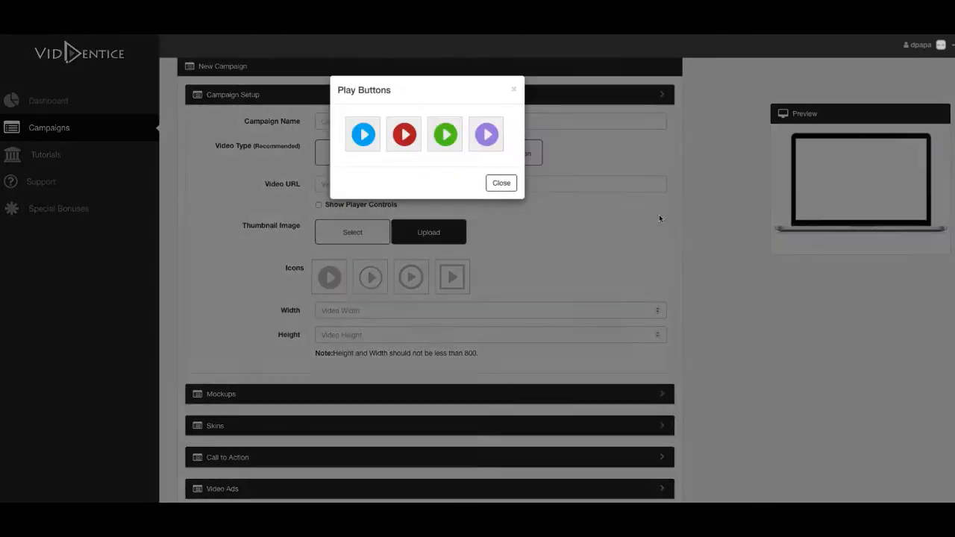
{"action": "left_click", "coordinate": [500, 183]}
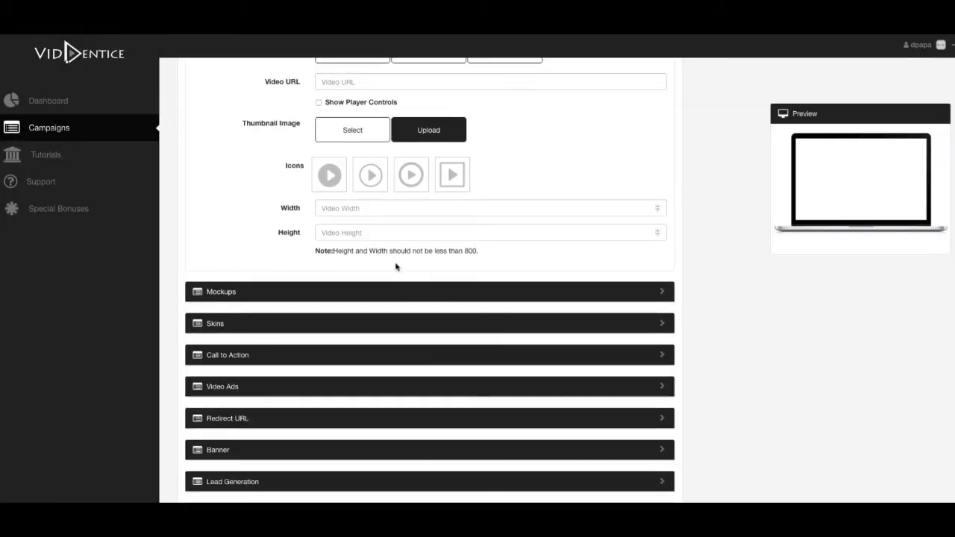
{"action": "scroll", "scroll_direction": "down", "scroll_amount": 3}
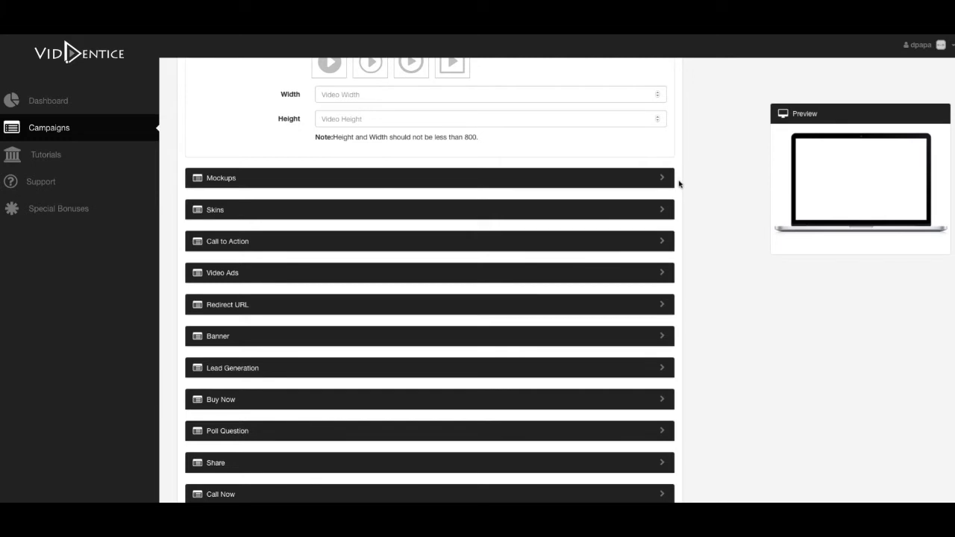
{"action": "scroll", "scroll_direction": "down", "scroll_amount": 3}
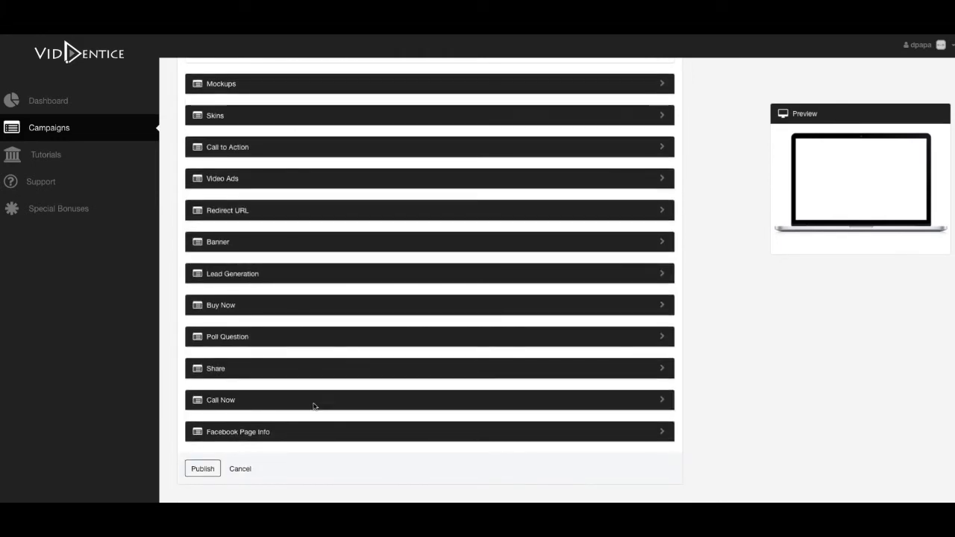
{"action": "left_click", "coordinate": [429, 83]}
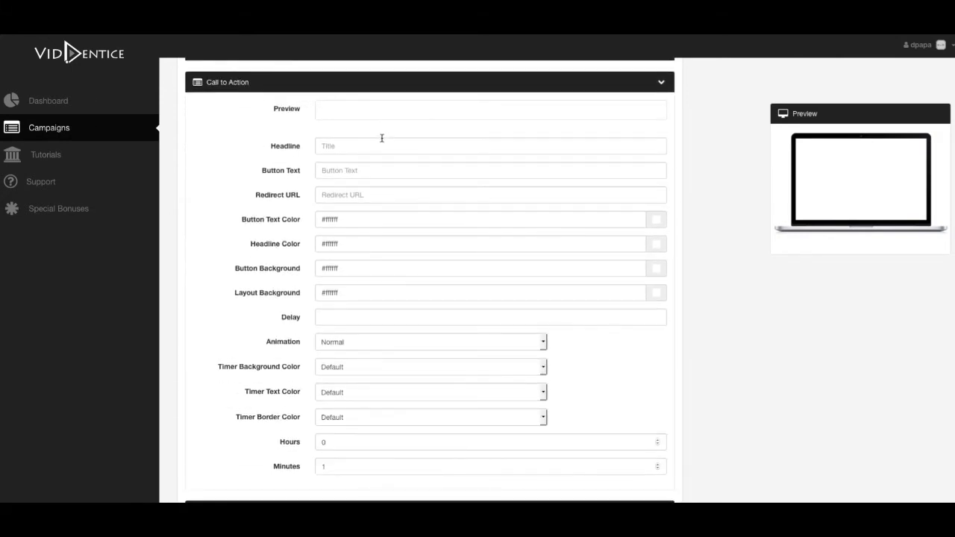
{"action": "scroll", "scroll_direction": "down", "scroll_amount": 3}
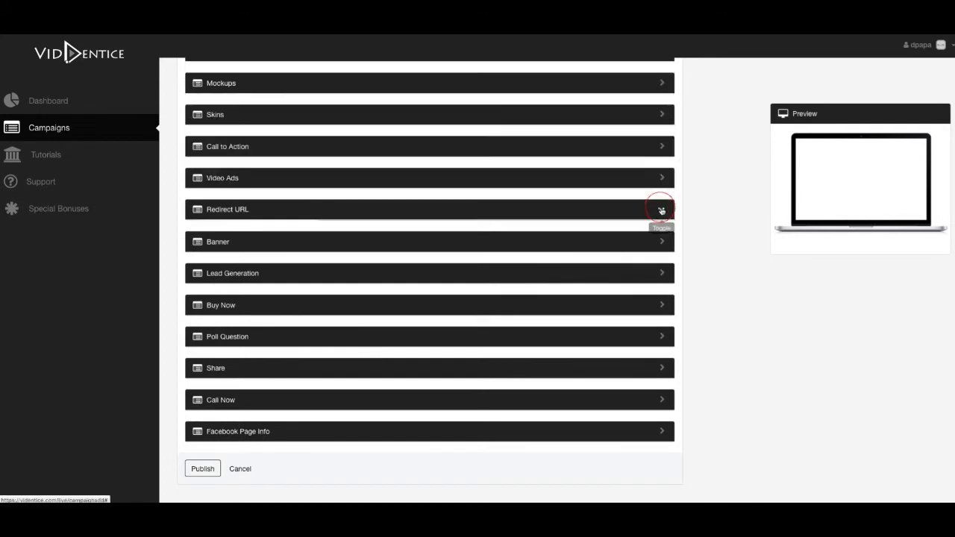
Expand Lead Generation and choose AWeber as the autoresponder.
{"action": "left_click", "coordinate": [659, 209]}
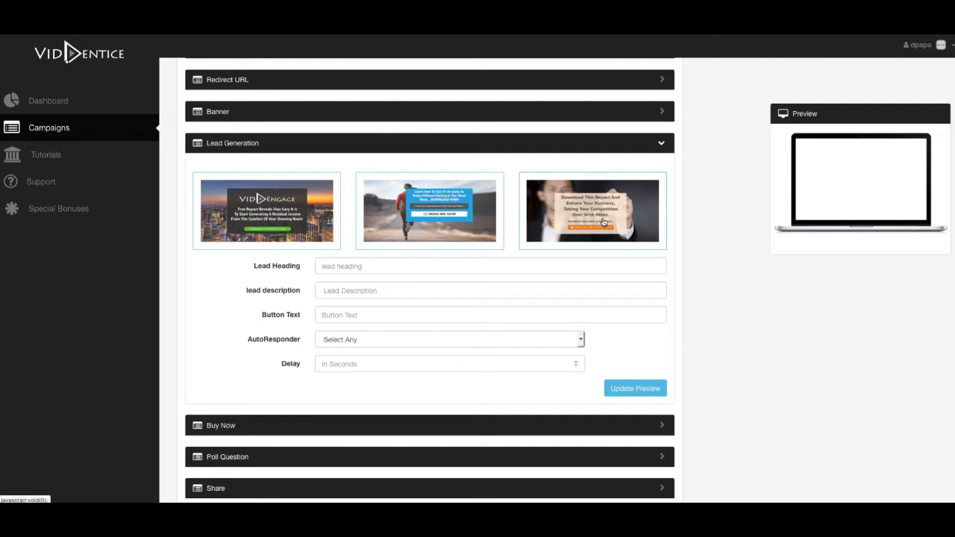
{"action": "left_click", "coordinate": [447, 340]}
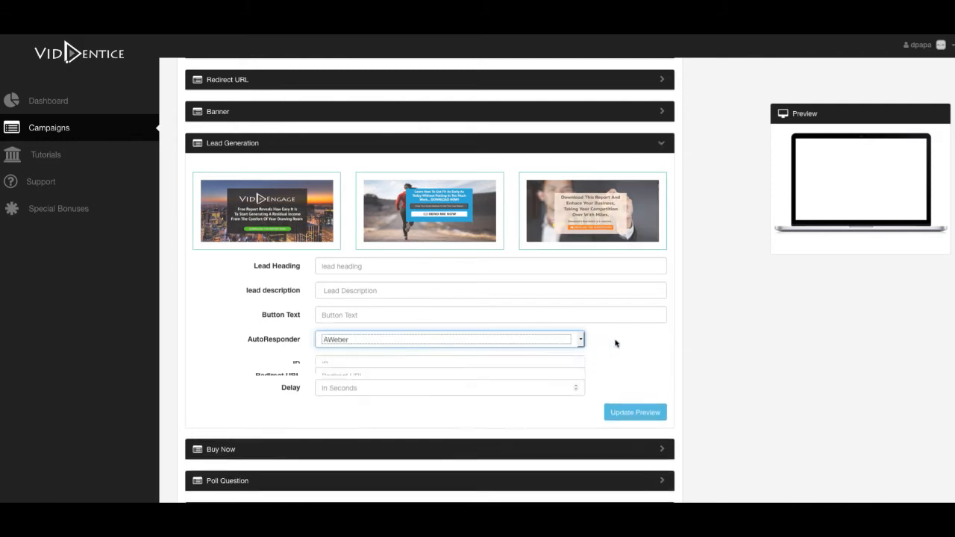
{"action": "scroll", "scroll_direction": "down", "scroll_amount": 3}
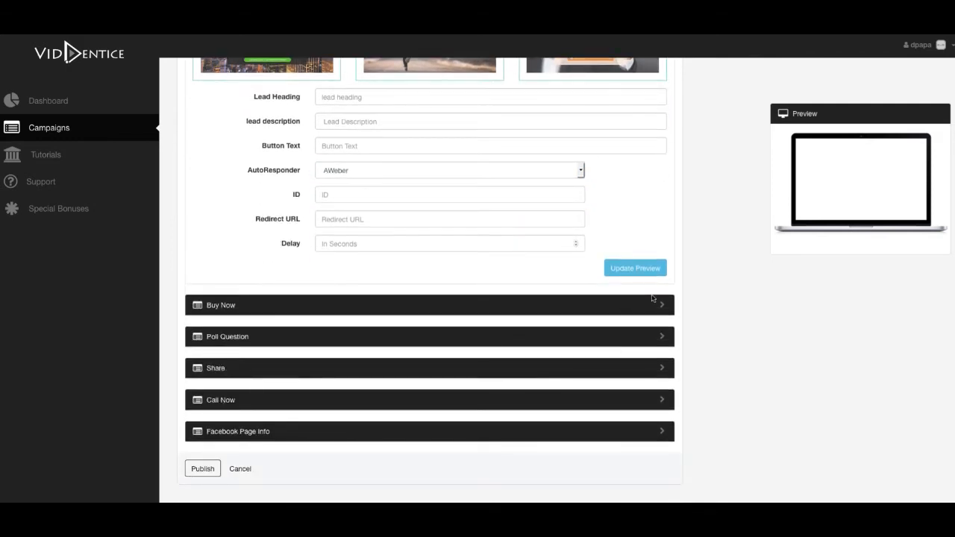
Browse the Buy Now button images and keep Normal as the button animation.
{"action": "left_click", "coordinate": [428, 304]}
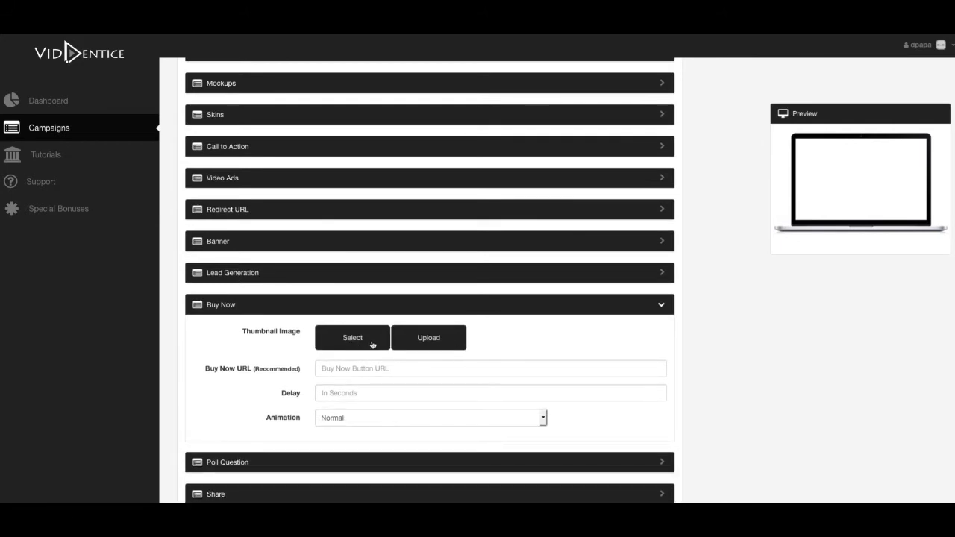
{"action": "left_click", "coordinate": [352, 337]}
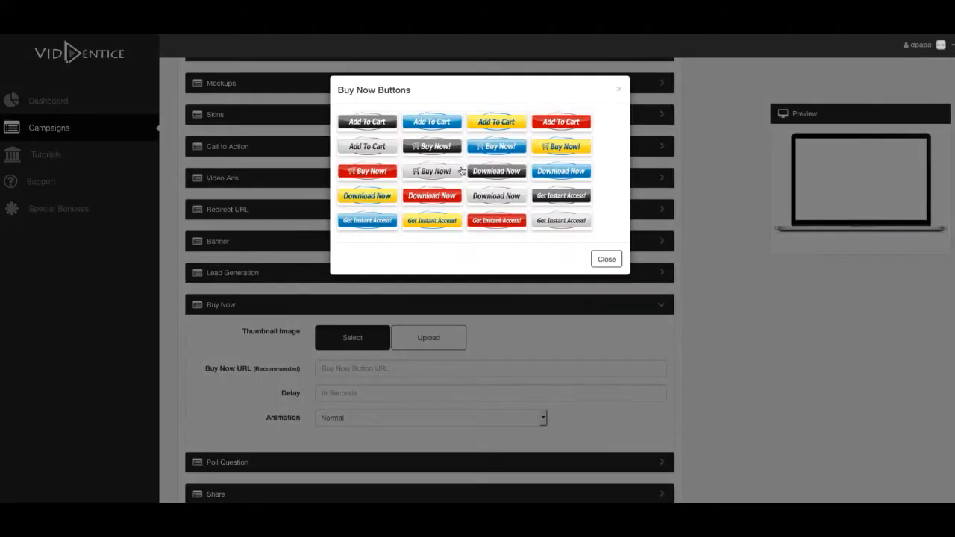
{"action": "left_click", "coordinate": [605, 259]}
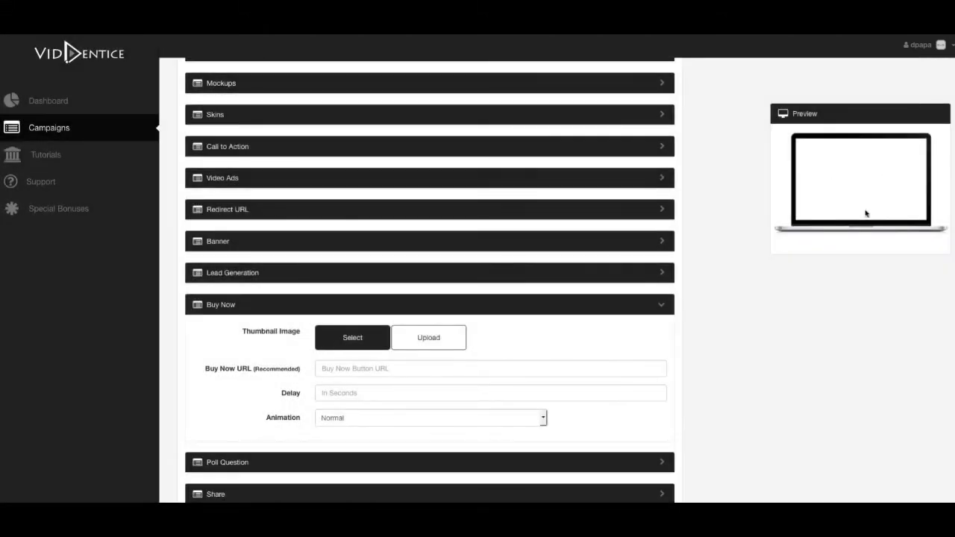
{"action": "left_click", "coordinate": [431, 418]}
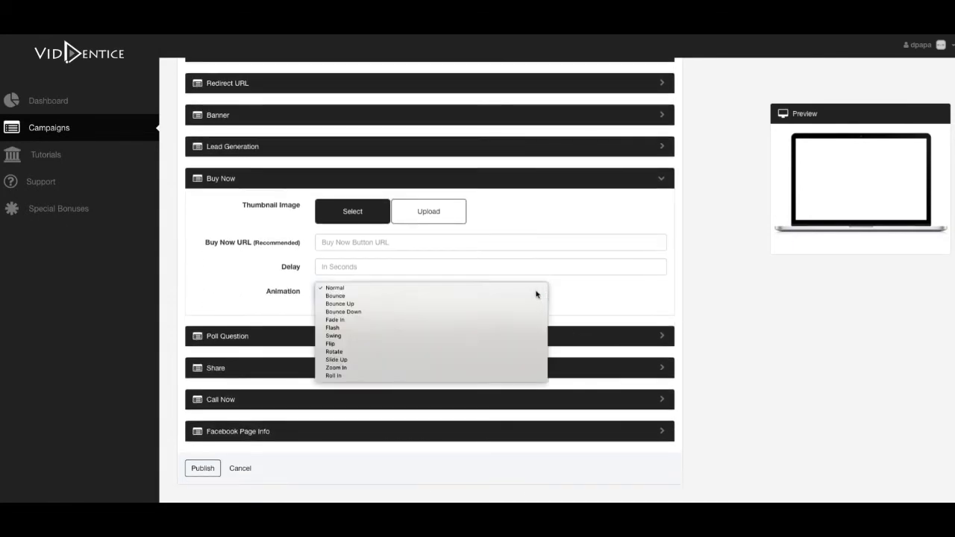
{"action": "left_click", "coordinate": [334, 288]}
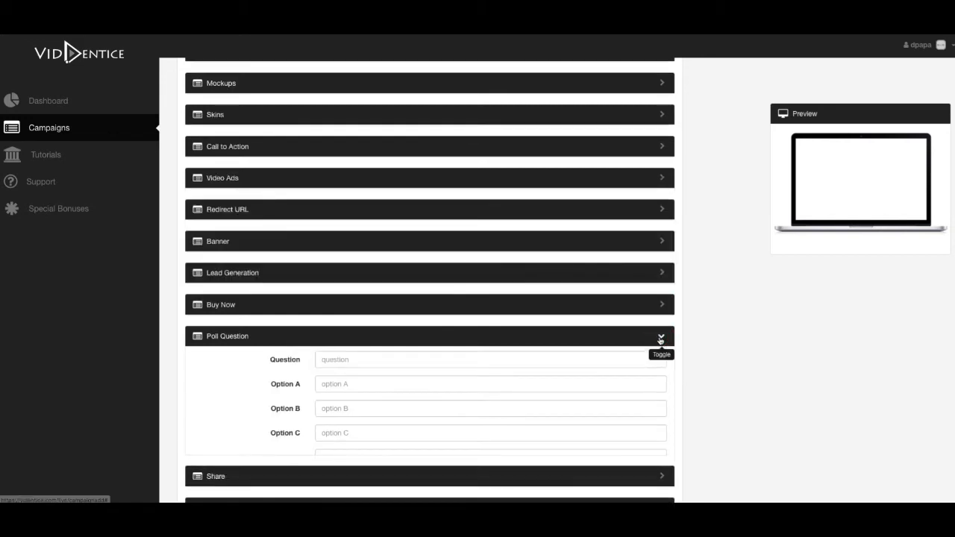
Expand the Share and Call Now panels, then the Facebook Page Info panel.
{"action": "left_click", "coordinate": [659, 336]}
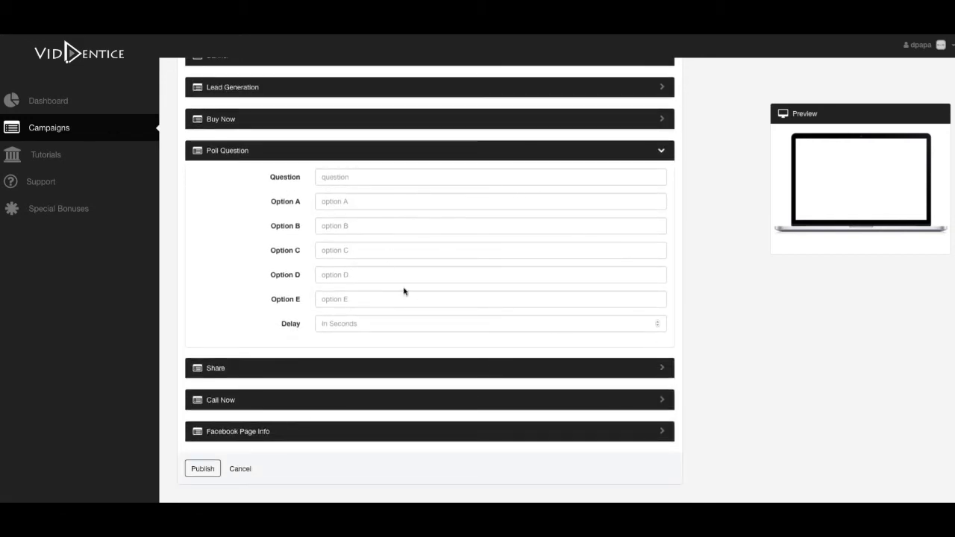
{"action": "mouse_move", "coordinate": [405, 291]}
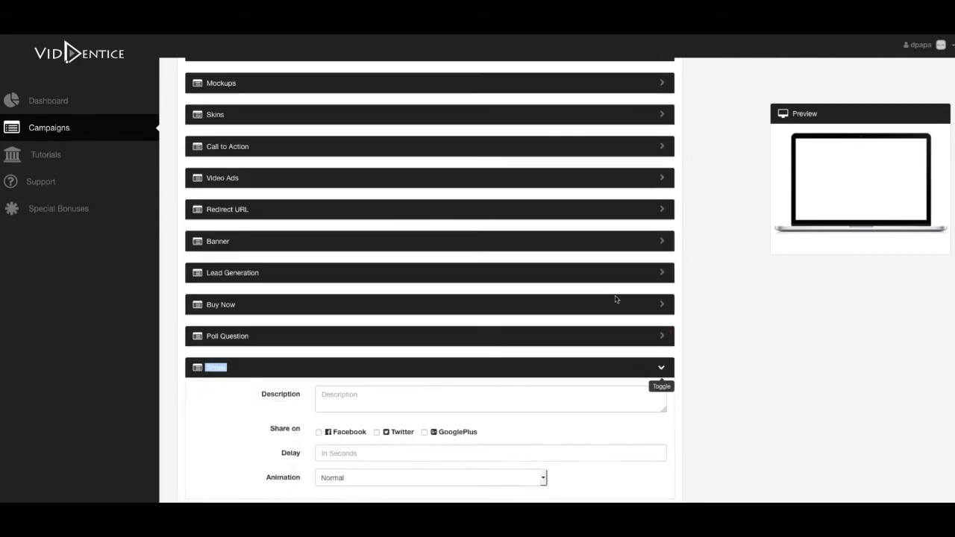
{"action": "scroll", "scroll_direction": "down", "scroll_amount": 3}
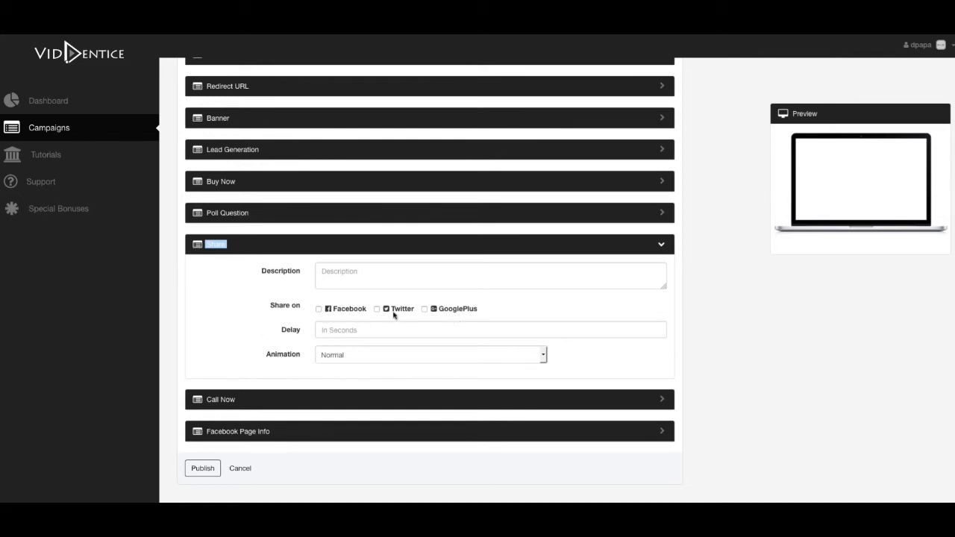
{"action": "left_click", "coordinate": [490, 275]}
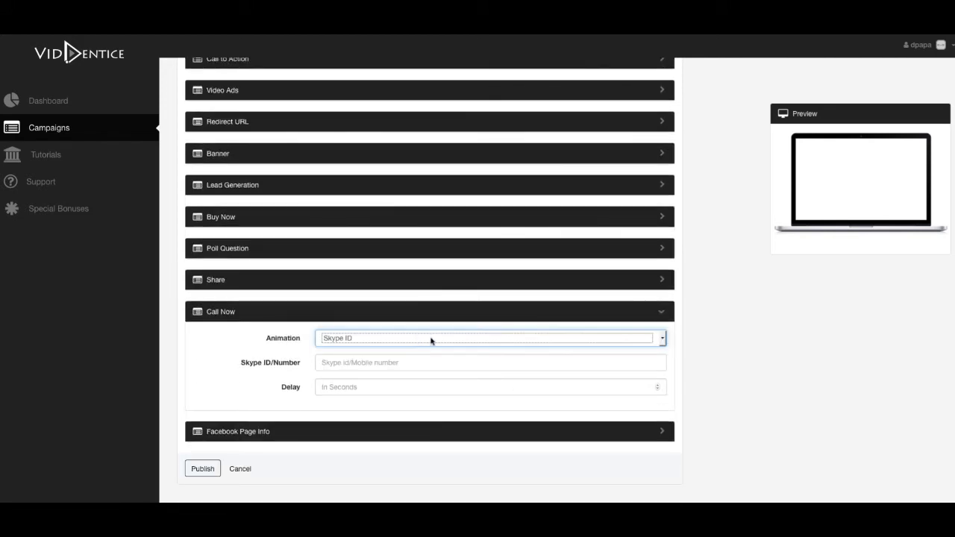
{"action": "mouse_move", "coordinate": [667, 353]}
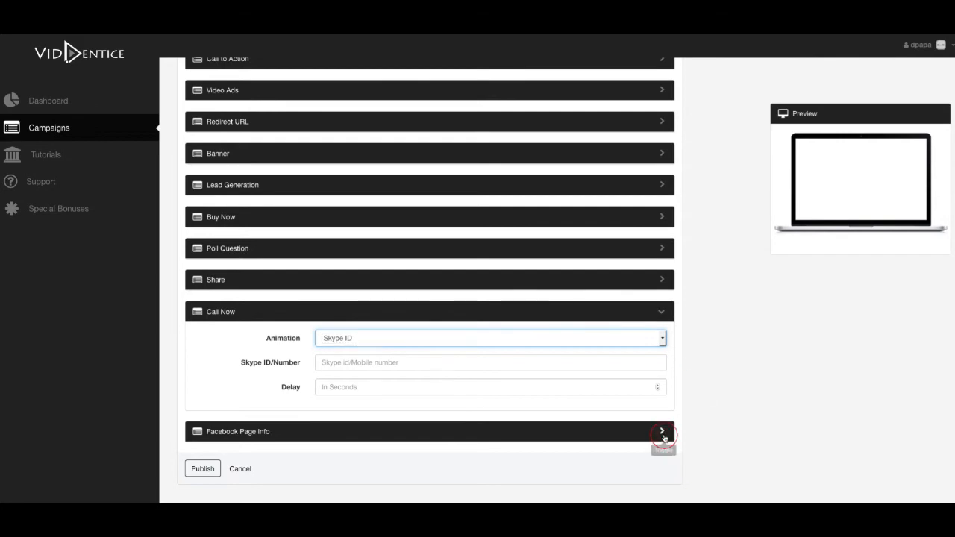
{"action": "left_click", "coordinate": [661, 431]}
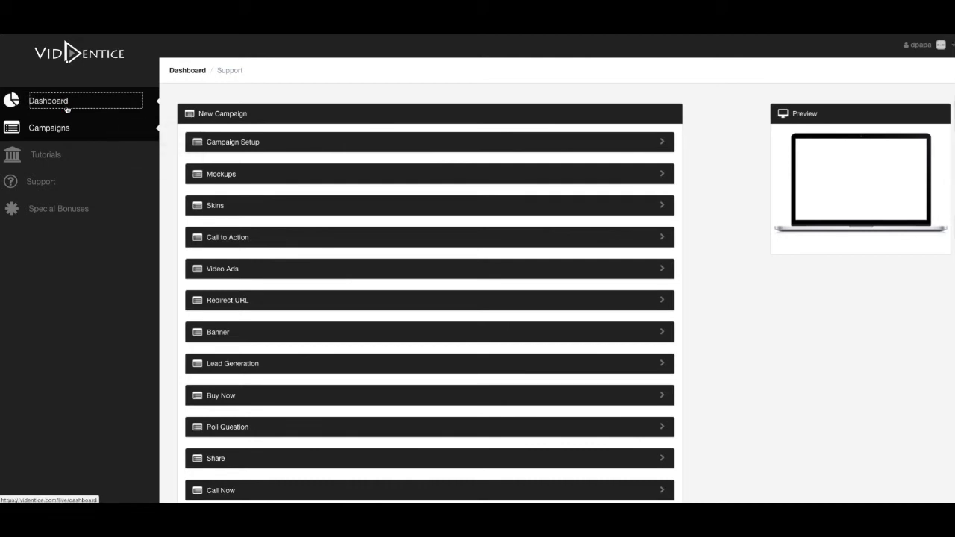
Return to the Dashboard and open Video Campaigns to list Test Campaign and Videntice.
{"action": "left_click", "coordinate": [49, 128]}
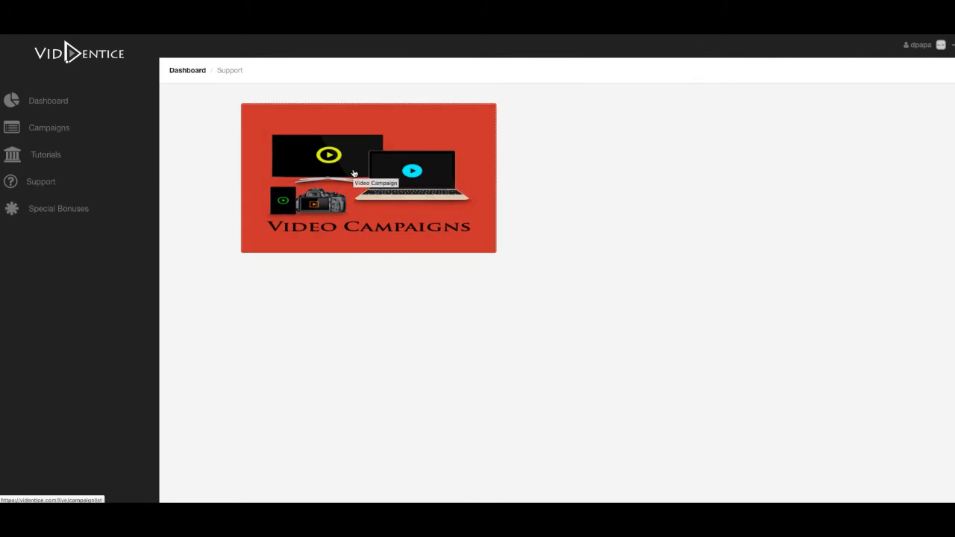
{"action": "left_click", "coordinate": [367, 177]}
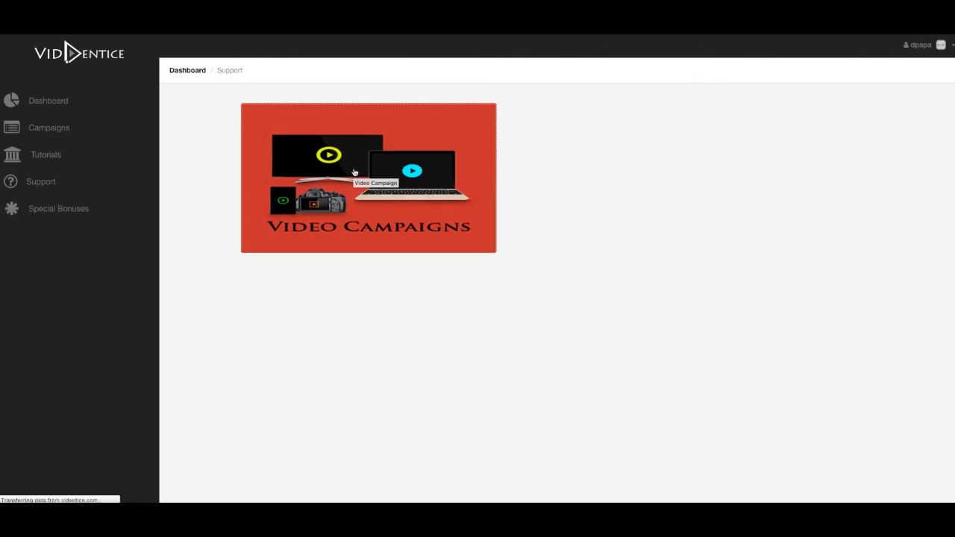
{"action": "left_click", "coordinate": [48, 127]}
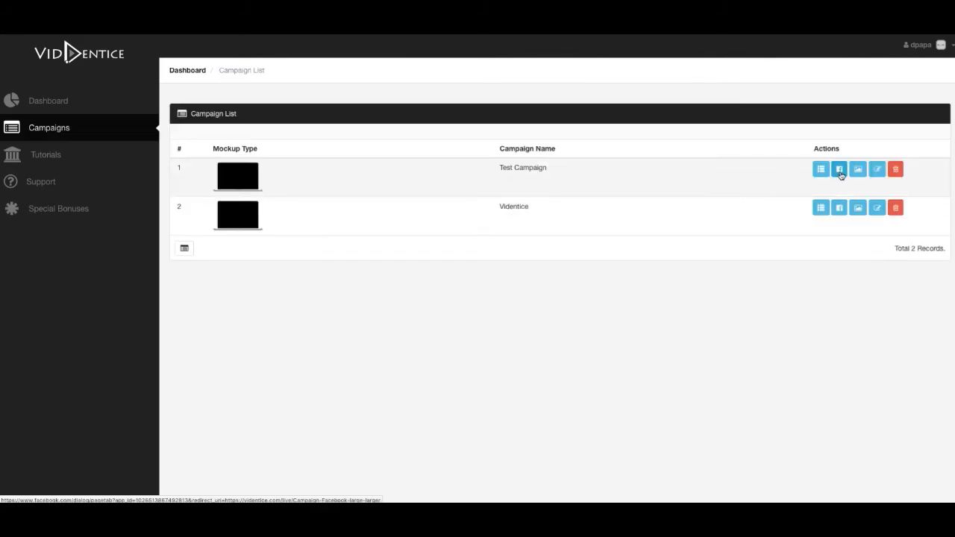
{"action": "mouse_move", "coordinate": [876, 169]}
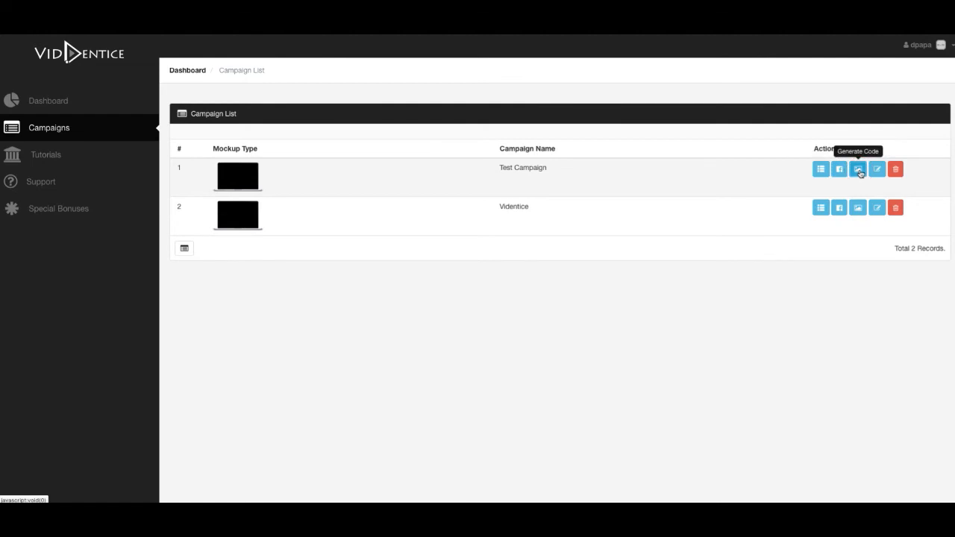
{"action": "left_click", "coordinate": [858, 168]}
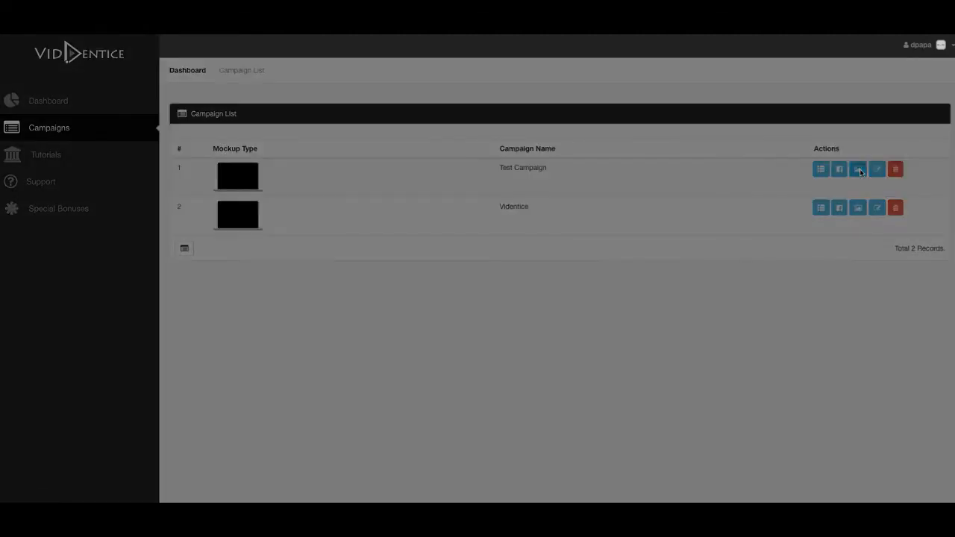
{"action": "left_click", "coordinate": [857, 169]}
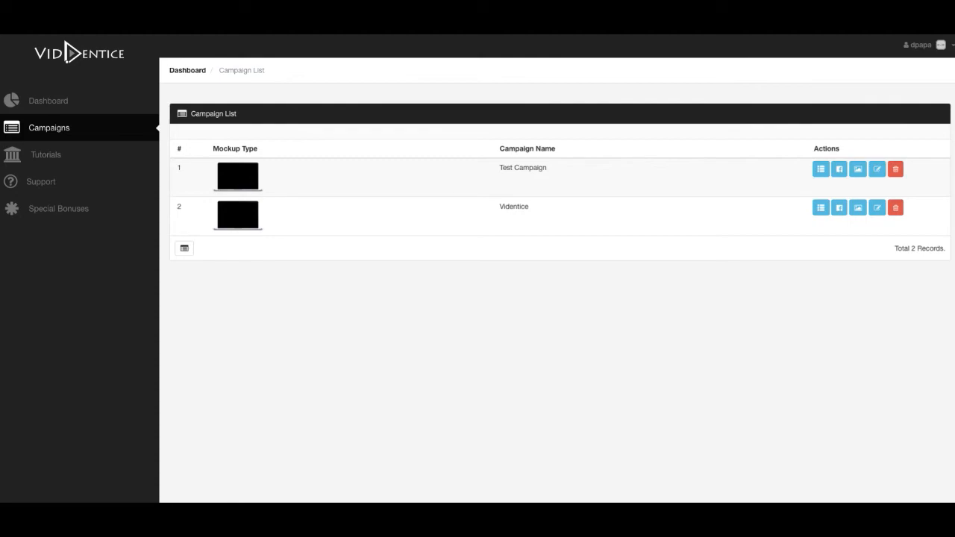
{"action": "left_click", "coordinate": [839, 169]}
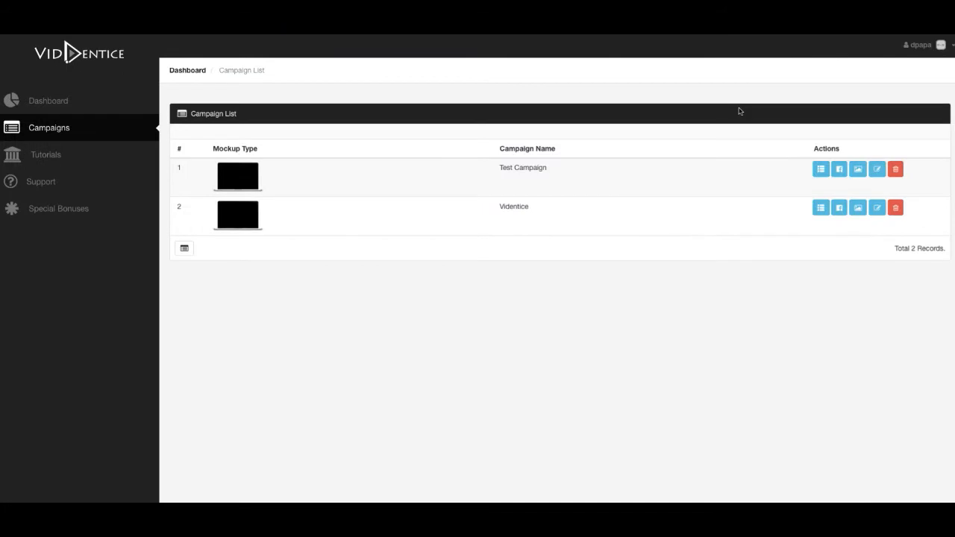
{"action": "mouse_move", "coordinate": [729, 94]}
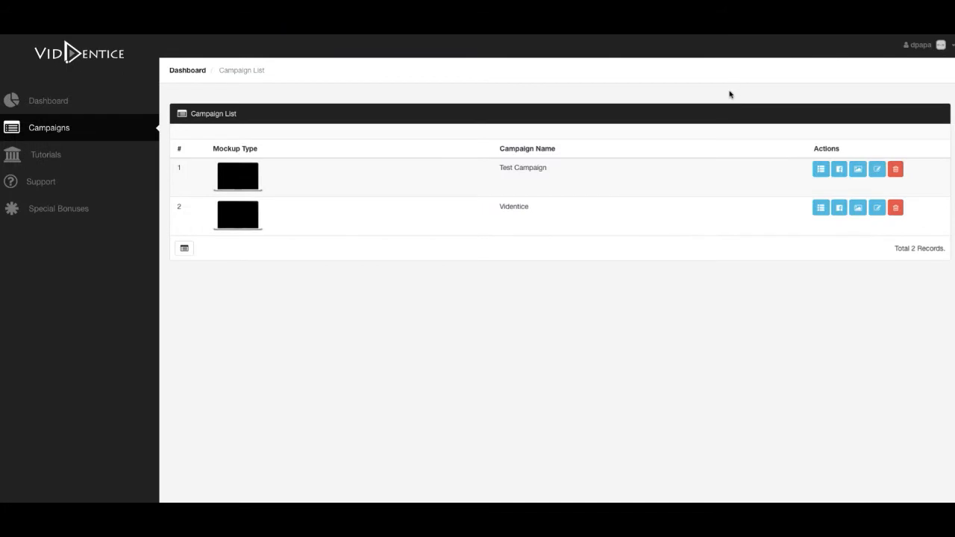
{"action": "mouse_move", "coordinate": [607, 296]}
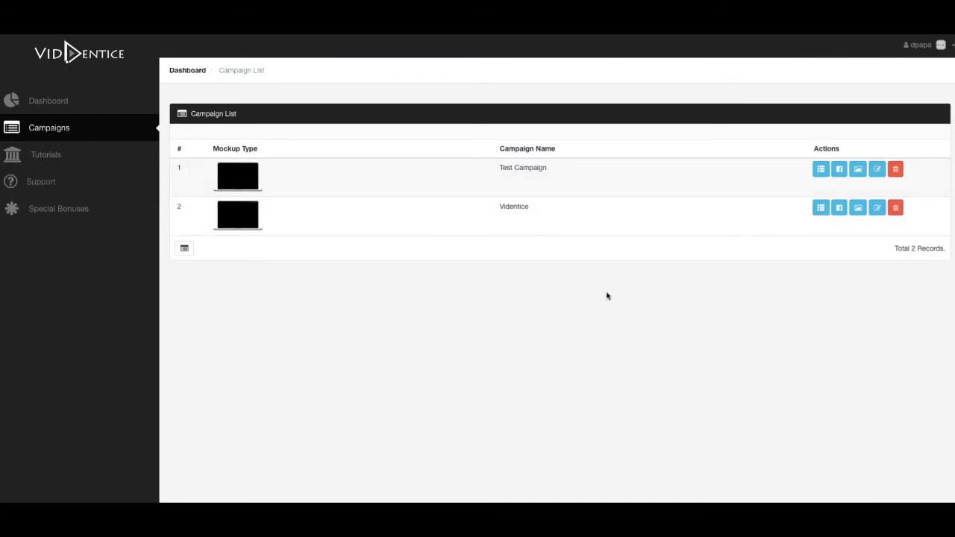
{"action": "mouse_move", "coordinate": [61, 121]}
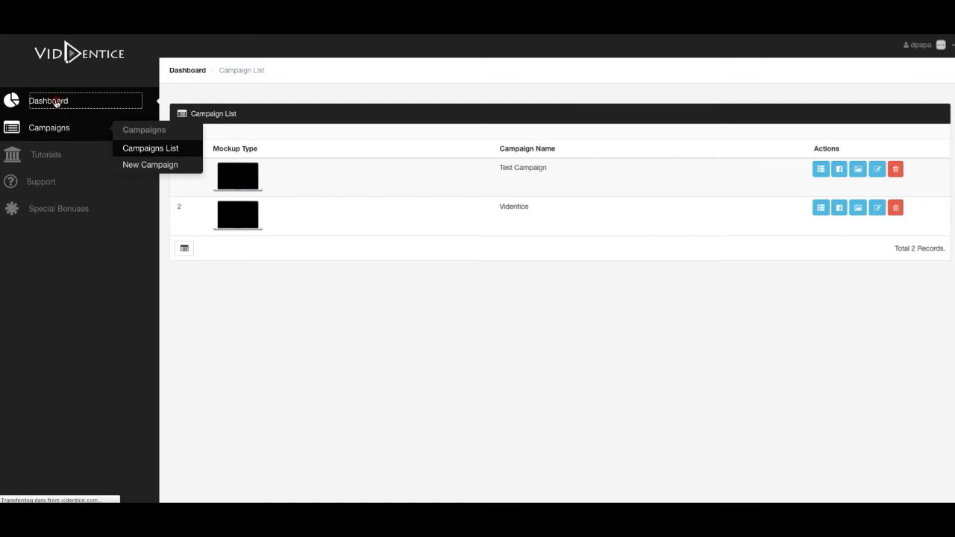
{"action": "left_click", "coordinate": [40, 181]}
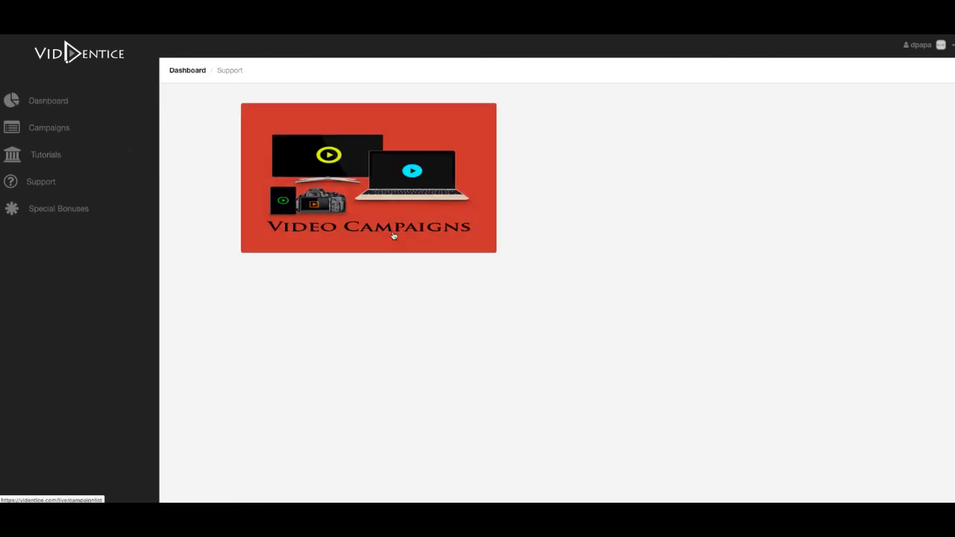
{"action": "left_click", "coordinate": [49, 127]}
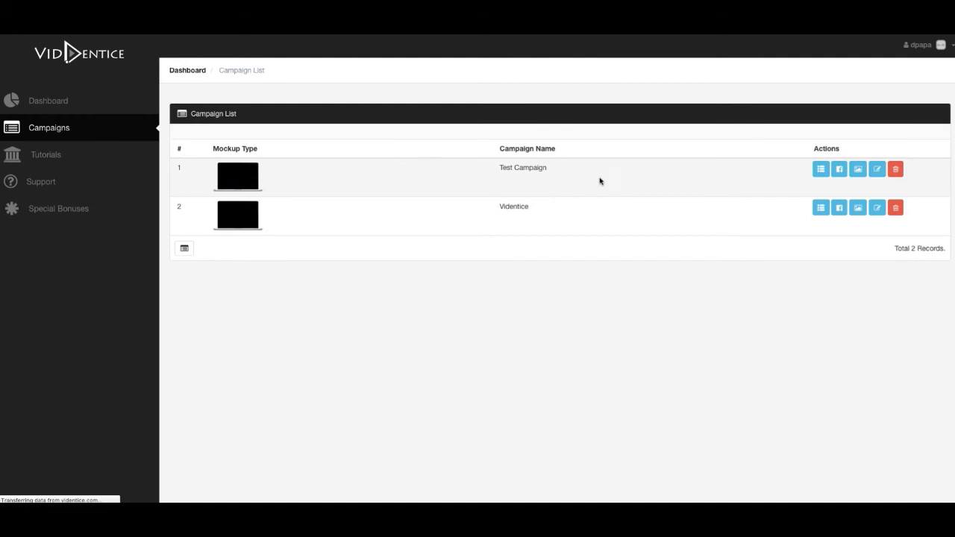
{"action": "mouse_move", "coordinate": [649, 220]}
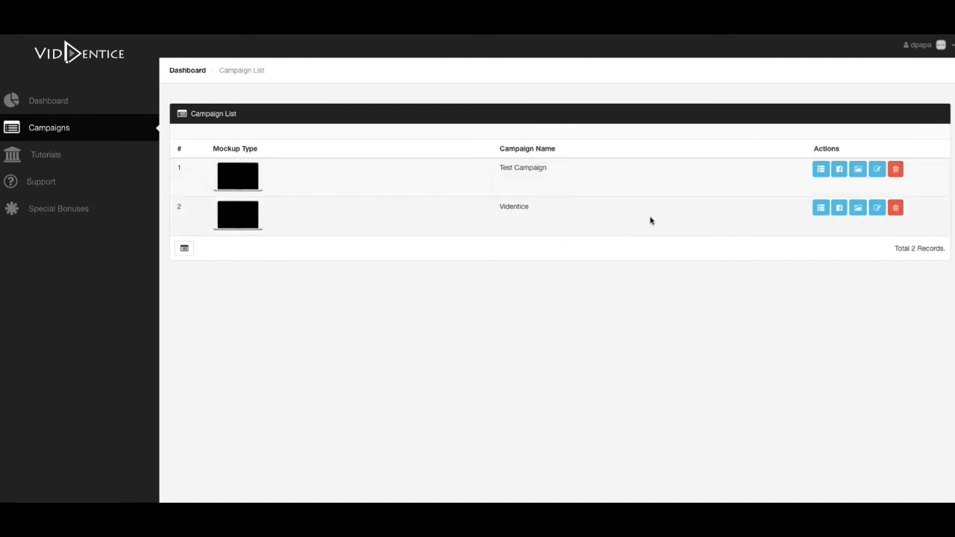
{"action": "mouse_move", "coordinate": [820, 208]}
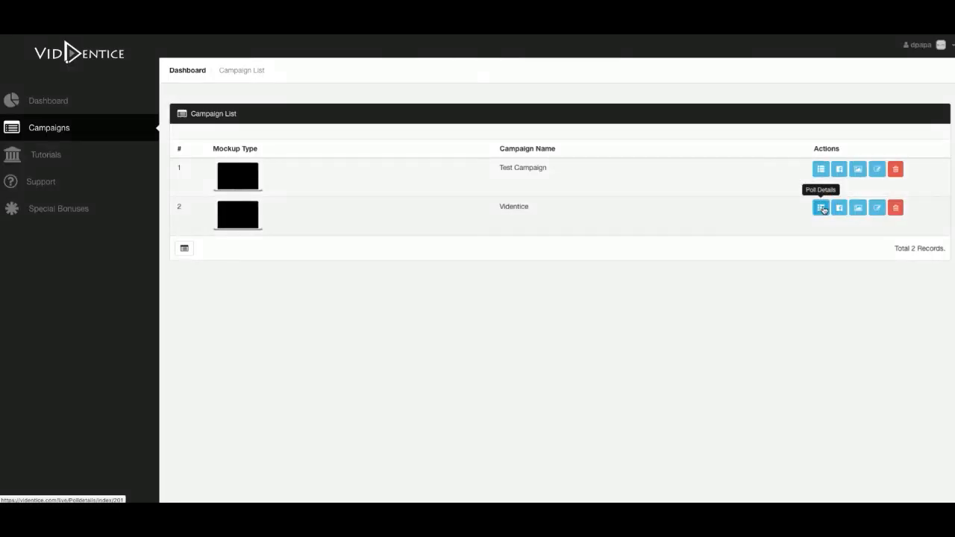
Open Videntice's Poll Details, which show "No Question Found", then leave via the sidebar.
{"action": "left_click", "coordinate": [820, 208]}
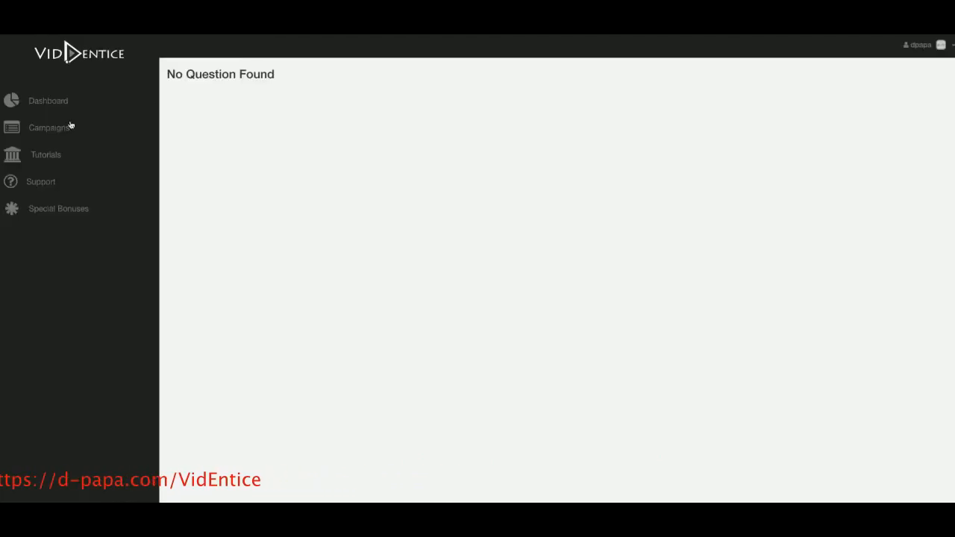
{"action": "left_click", "coordinate": [48, 101]}
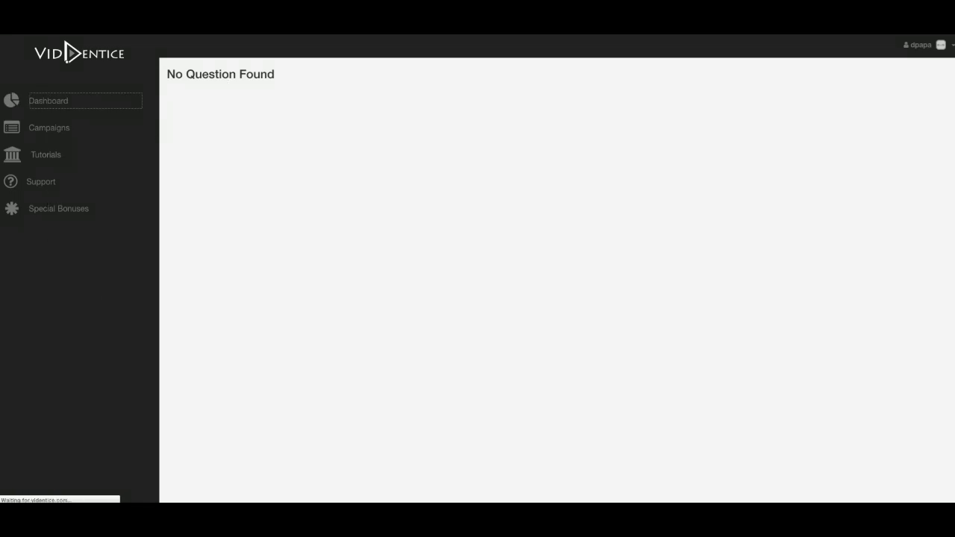
{"action": "left_click", "coordinate": [58, 208]}
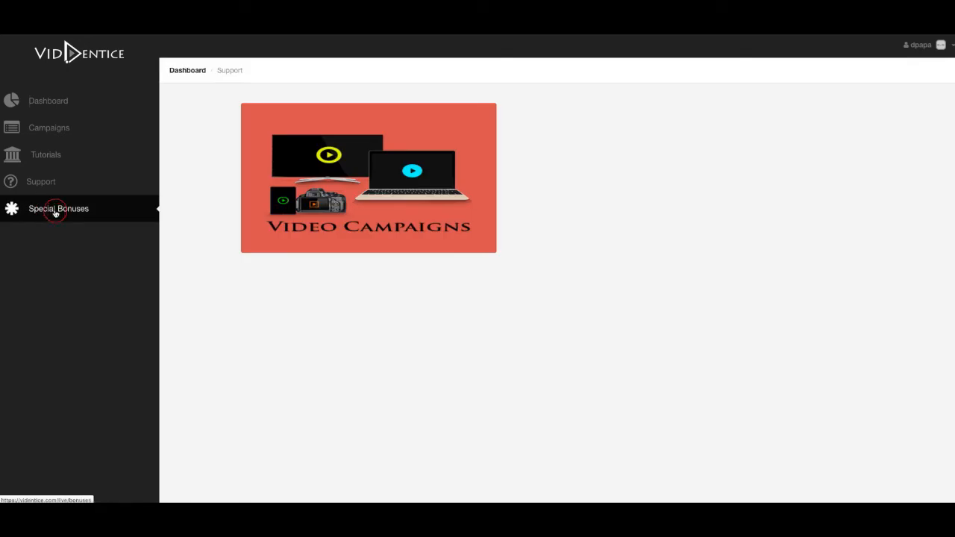
Open Special Bonuses and scroll past the free spokesperson videos and training banner offers.
{"action": "left_click", "coordinate": [59, 208]}
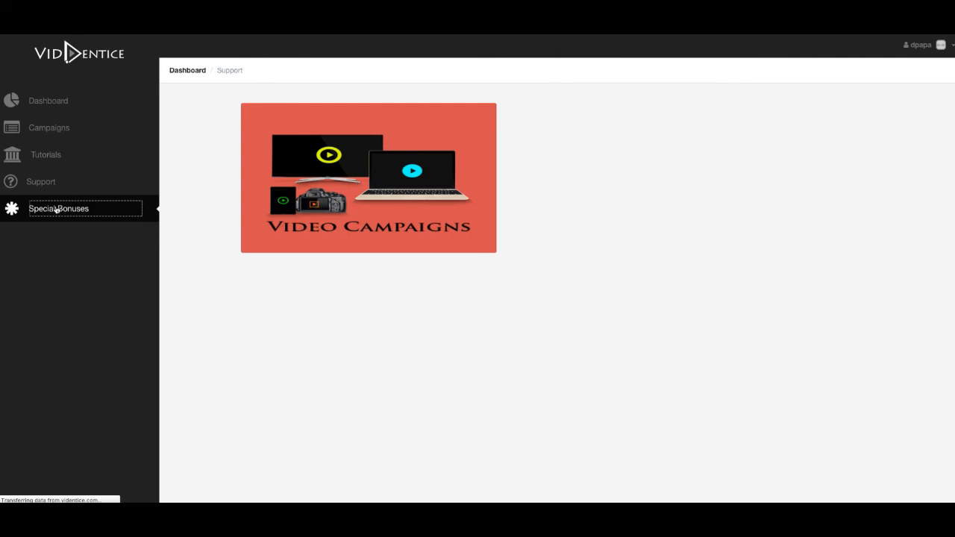
{"action": "left_click", "coordinate": [59, 208]}
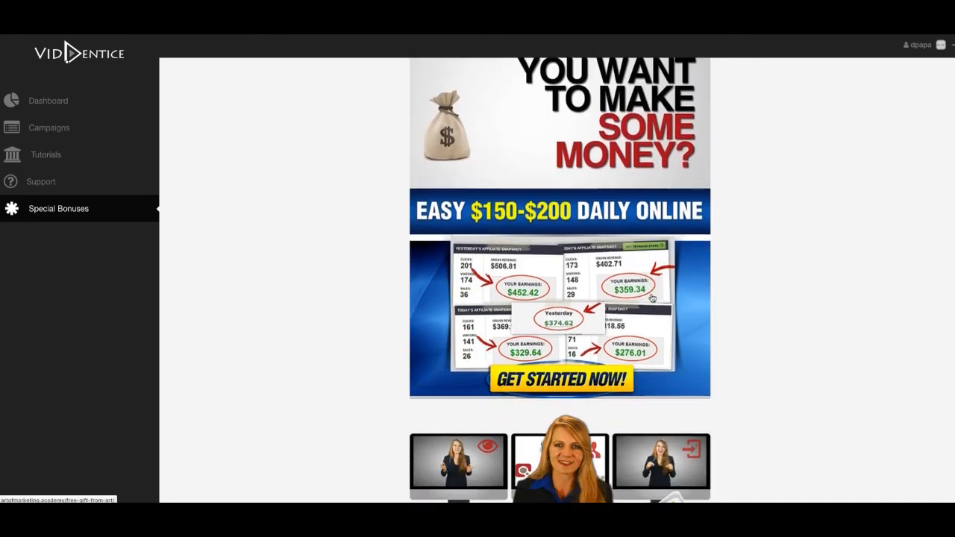
{"action": "scroll", "scroll_direction": "down", "scroll_amount": 3}
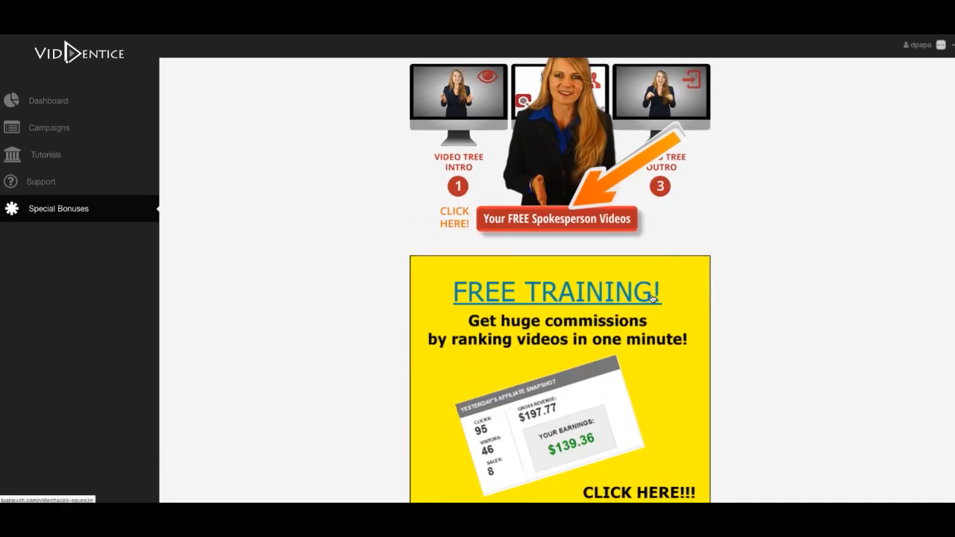
{"action": "scroll", "scroll_direction": "down", "scroll_amount": 3}
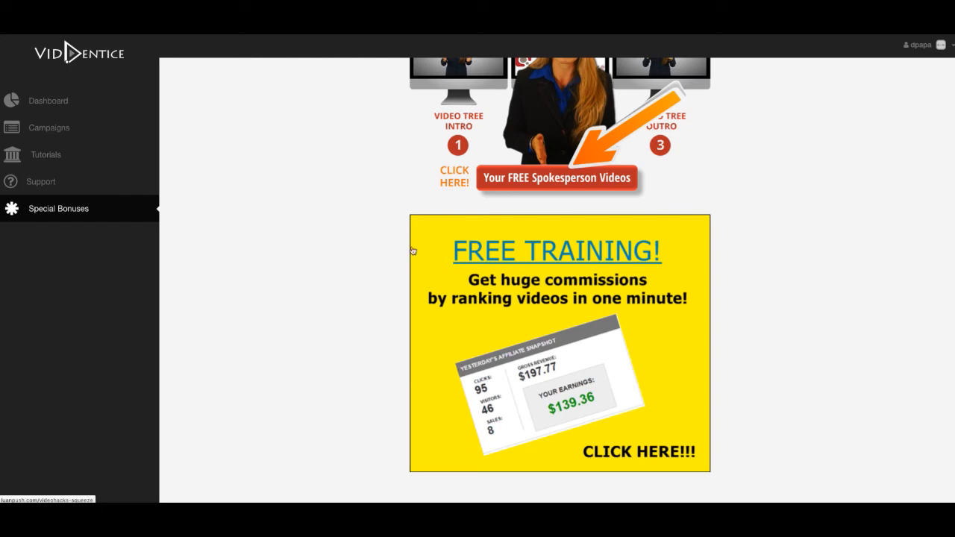
{"action": "mouse_move", "coordinate": [287, 144]}
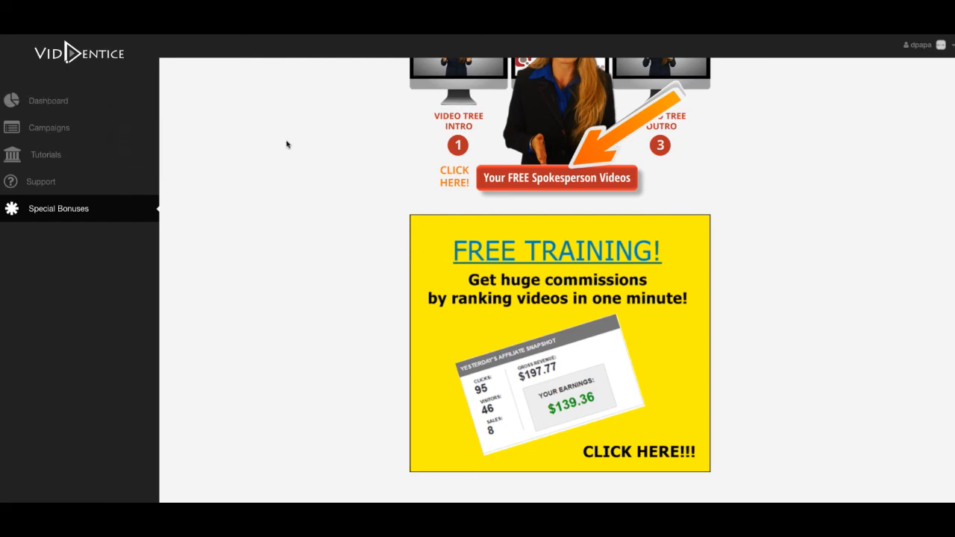